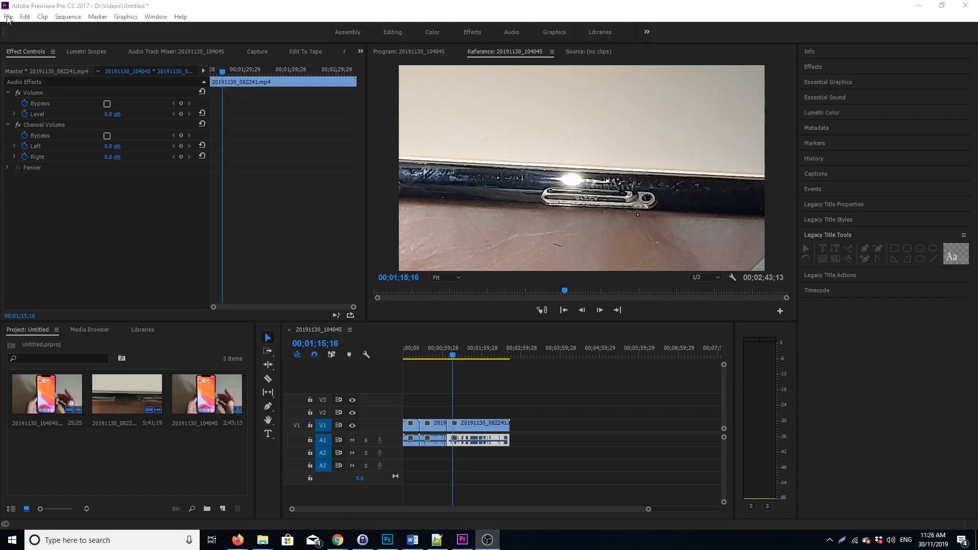
# Create a new legacy title named 'arrow' from the File menu
pyautogui.click(8, 17)
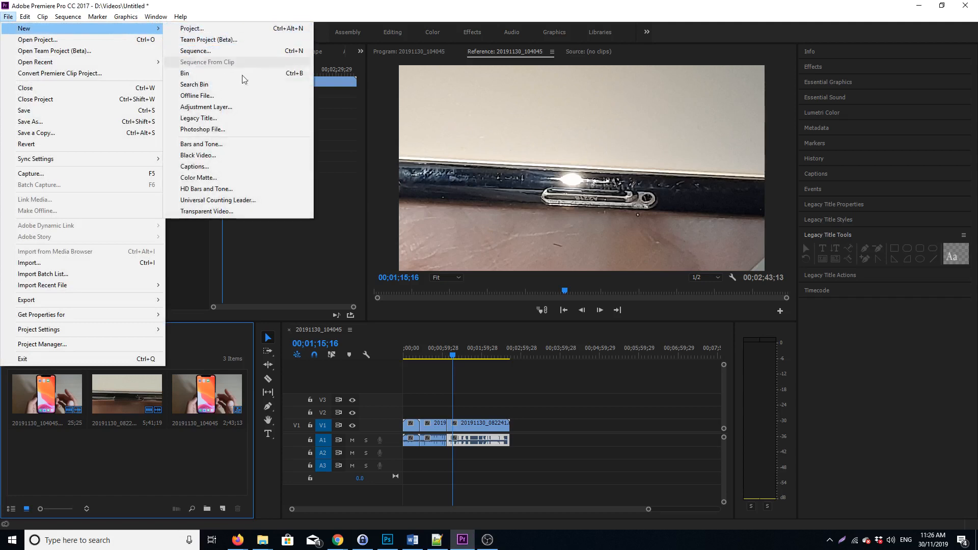
pyautogui.click(199, 118)
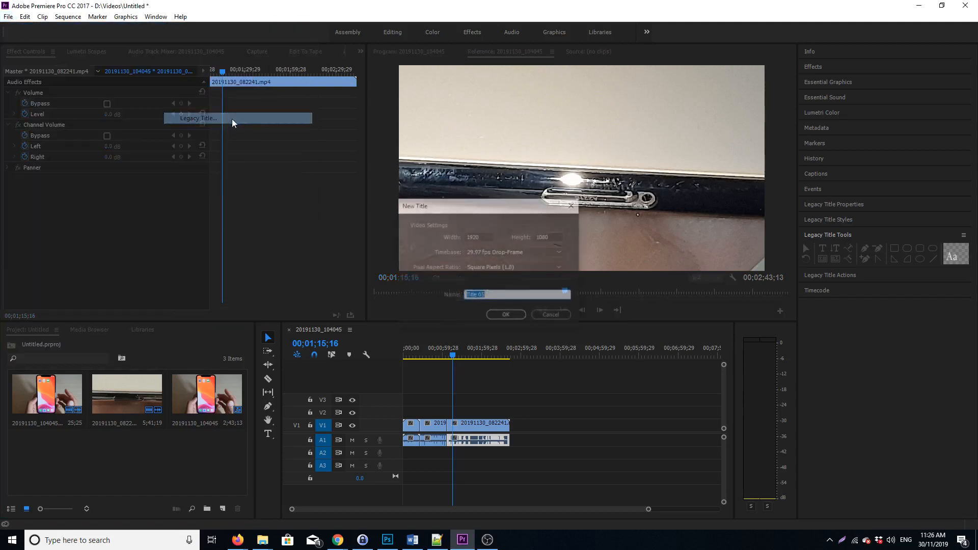
pyautogui.write('a')
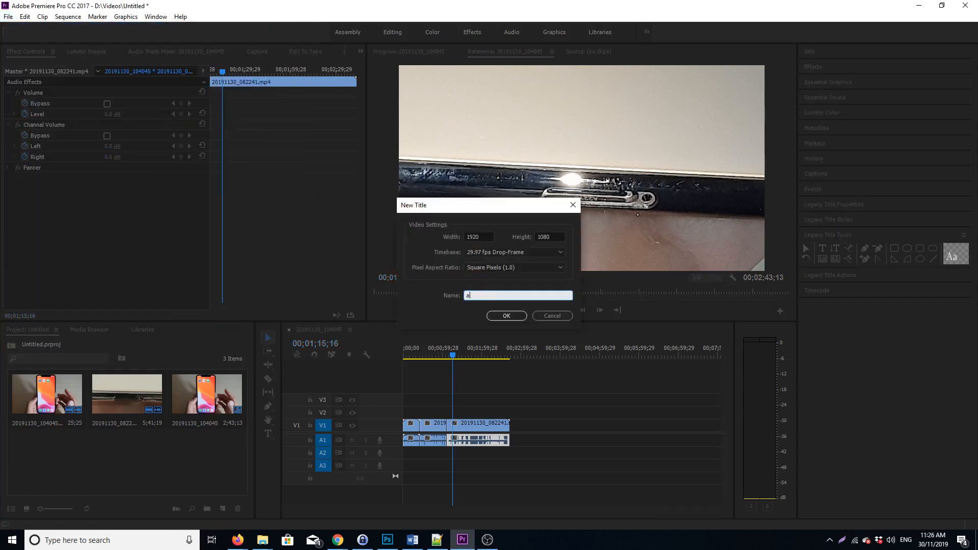
pyautogui.write('rrow')
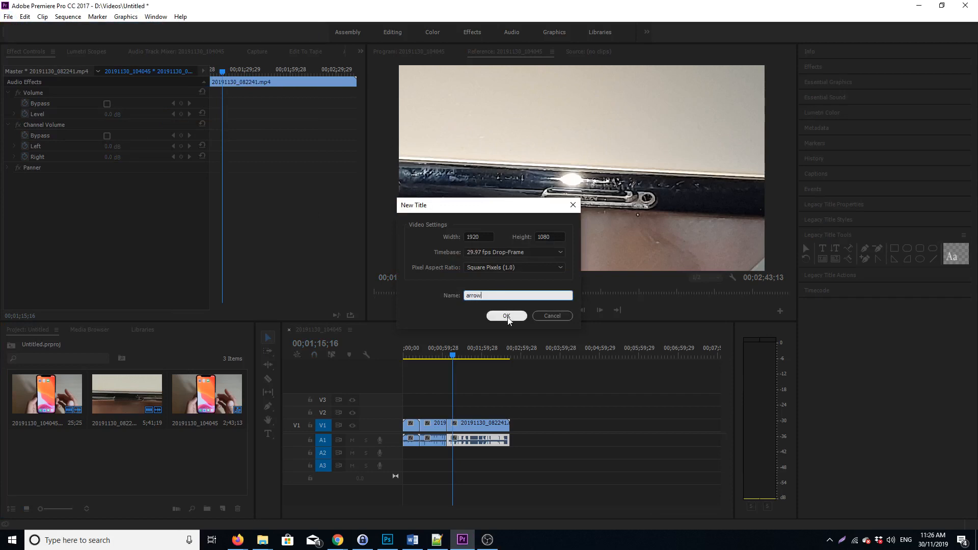
pyautogui.click(507, 315)
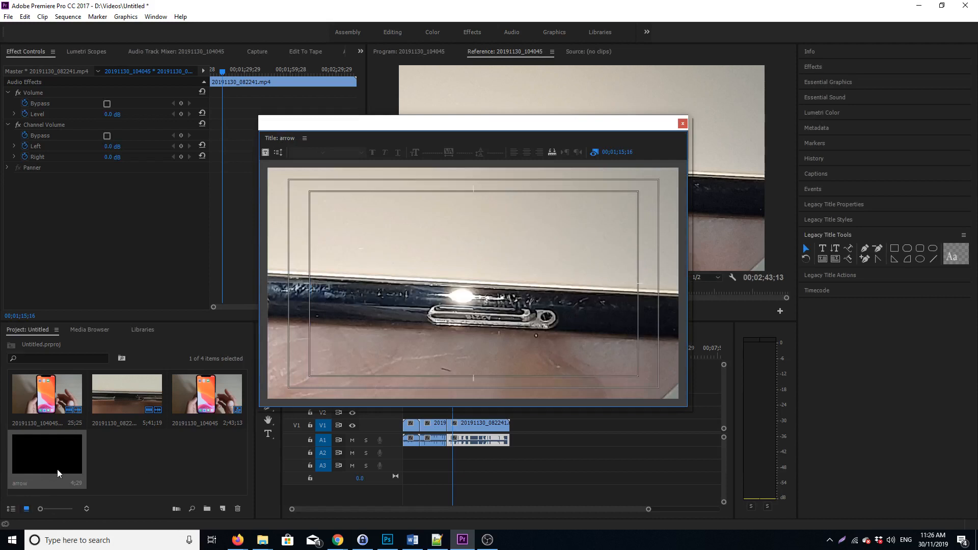
pyautogui.moveTo(602, 140)
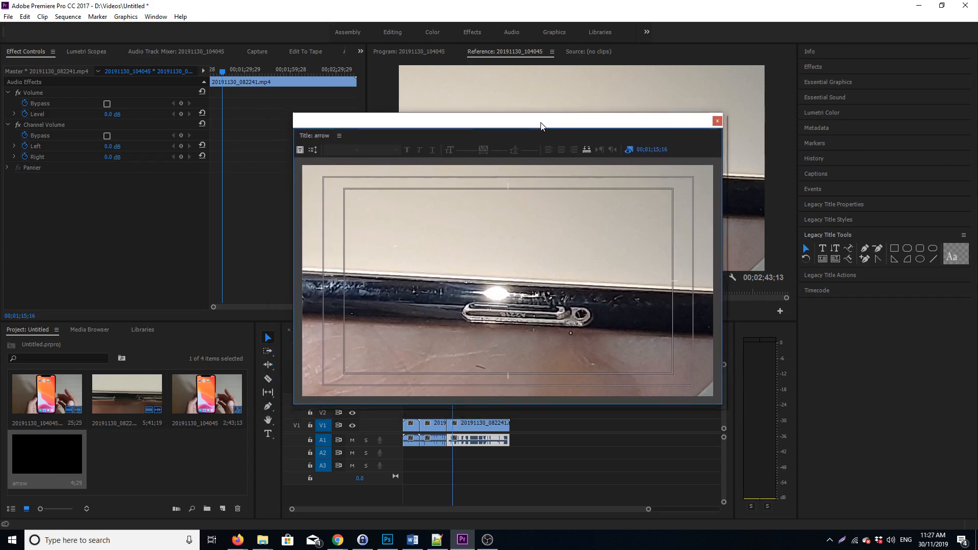
# Move the title editor window aside and enable the Tools panel from its menu
pyautogui.moveTo(540, 120); pyautogui.dragTo(533, 124)
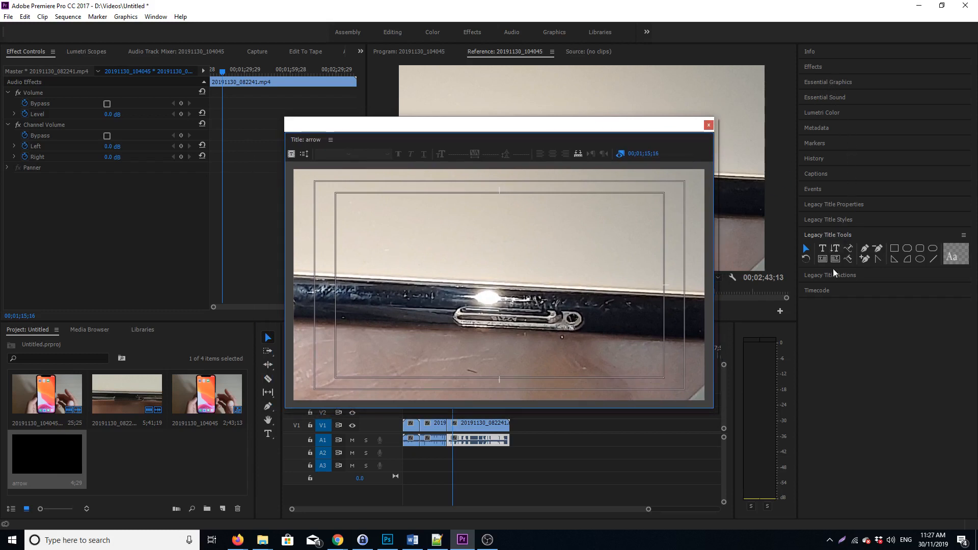
pyautogui.moveTo(325, 147)
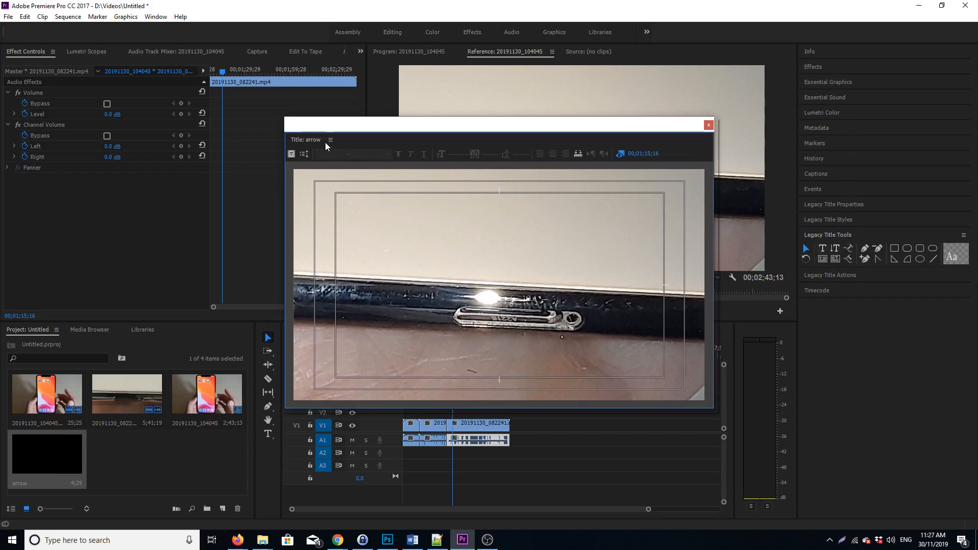
pyautogui.click(329, 140)
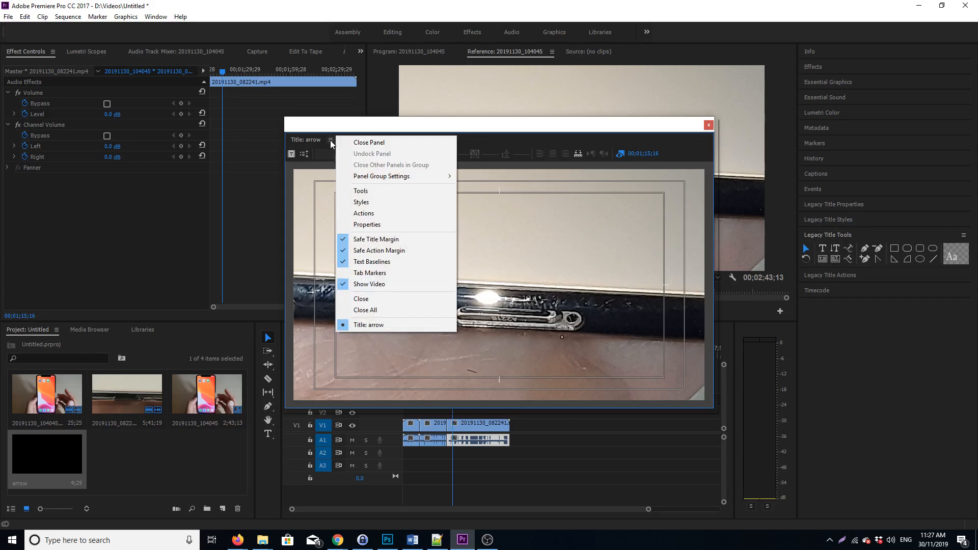
pyautogui.moveTo(368, 190)
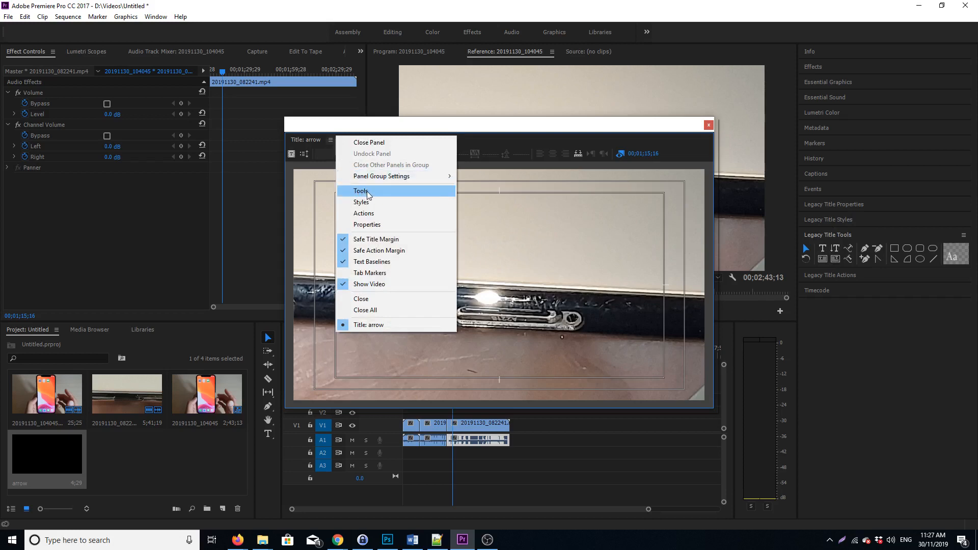
pyautogui.click(361, 190)
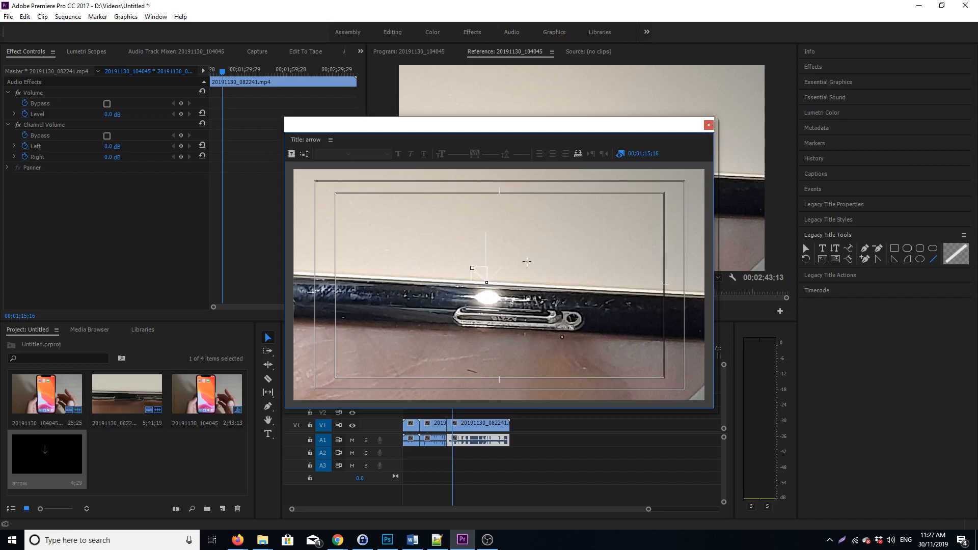
pyautogui.moveTo(504, 250)
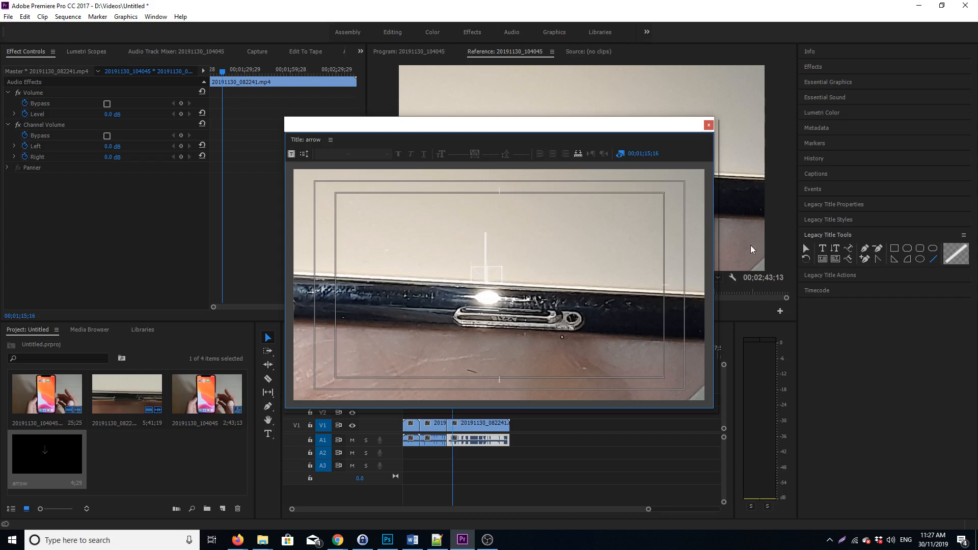
# Show the title Styles and Actions panels, then set the arrow's line width to 20
pyautogui.click(329, 140)
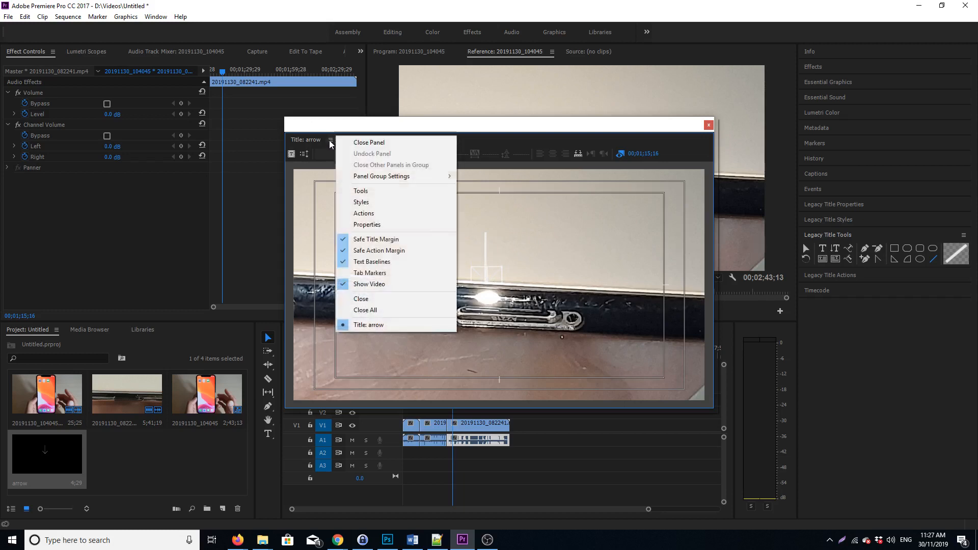
pyautogui.moveTo(367, 202)
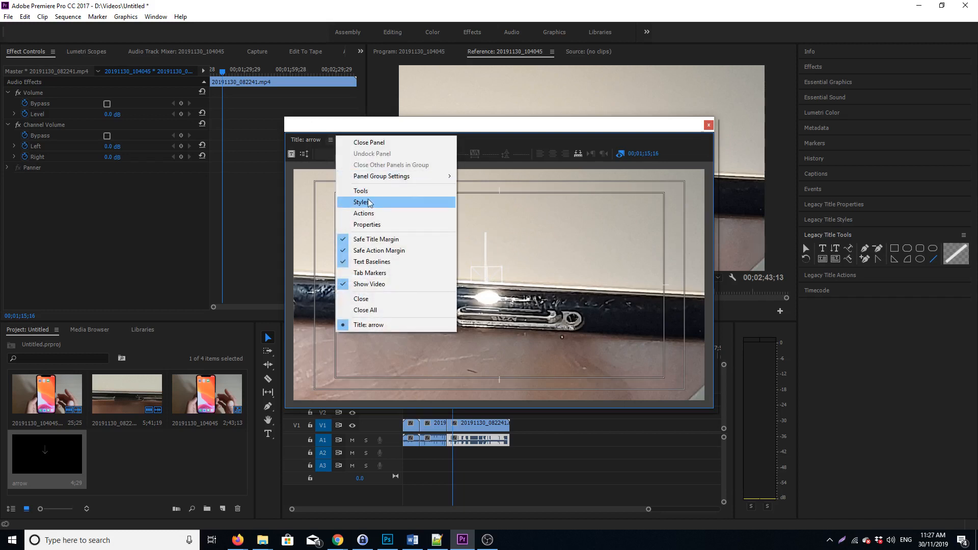
pyautogui.click(362, 201)
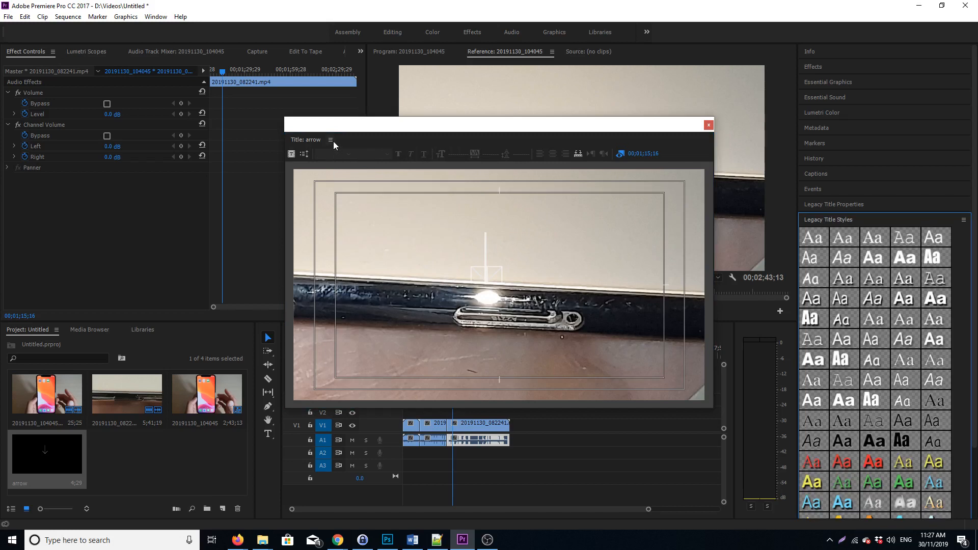
pyautogui.click(330, 140)
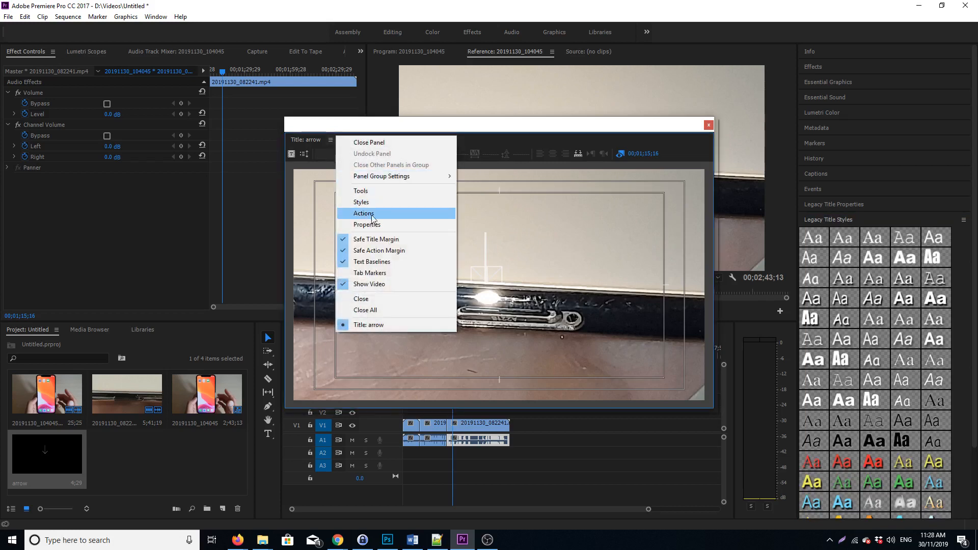
pyautogui.click(367, 224)
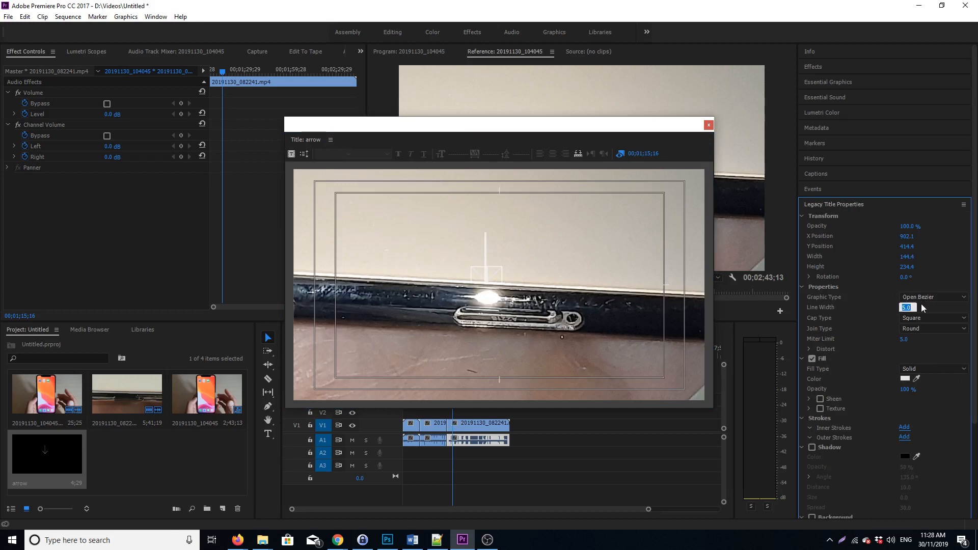
pyautogui.write('20.0')
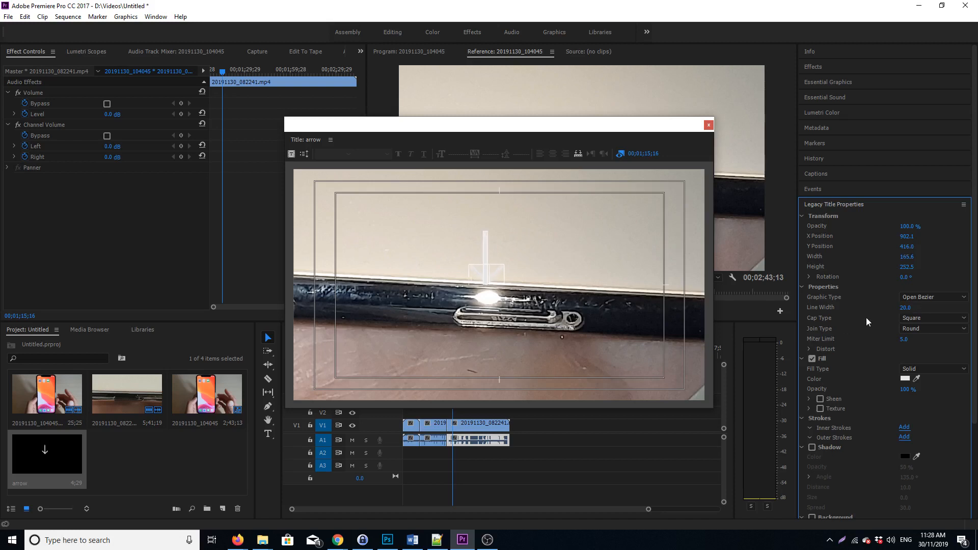
pyautogui.moveTo(684, 292)
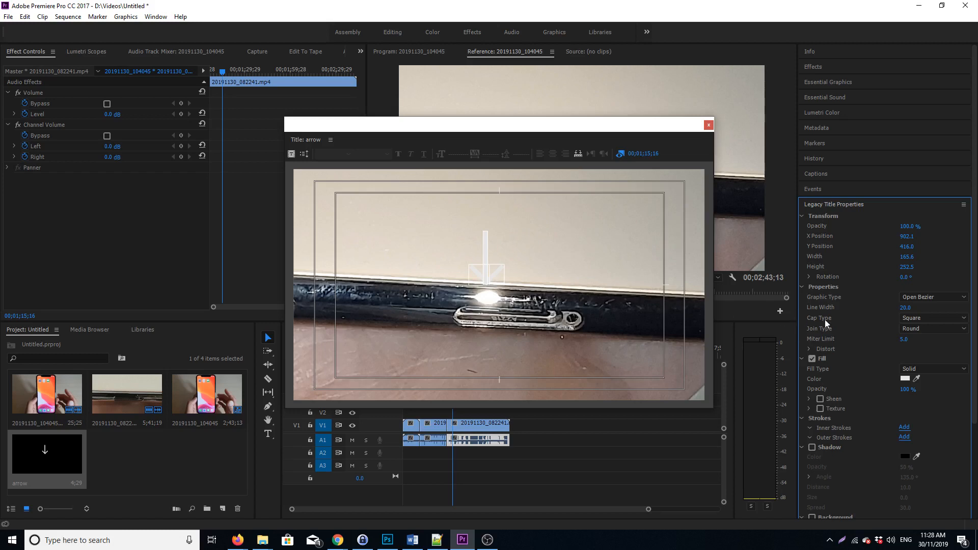
pyautogui.moveTo(907, 440)
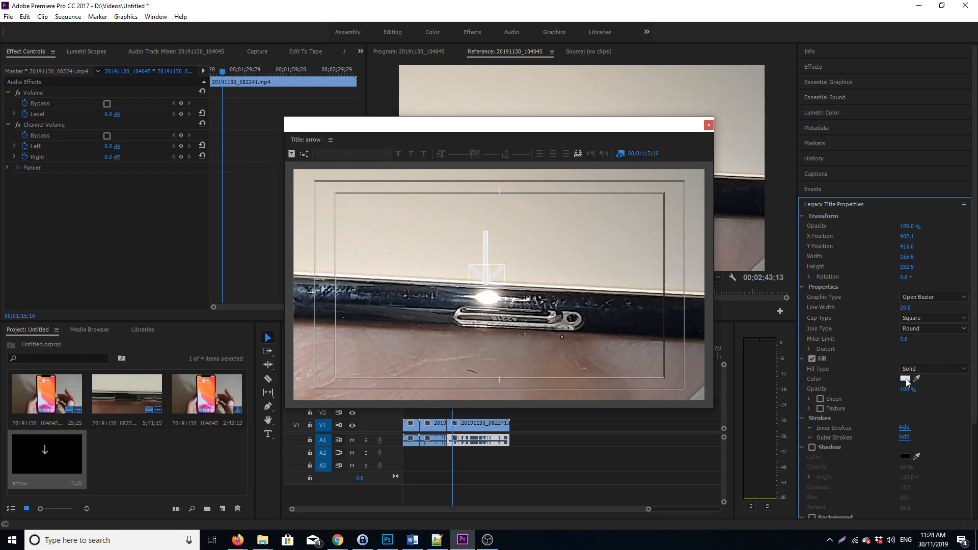
# Change the arrow's fill colour to a dark red in the Color Picker
pyautogui.click(904, 380)
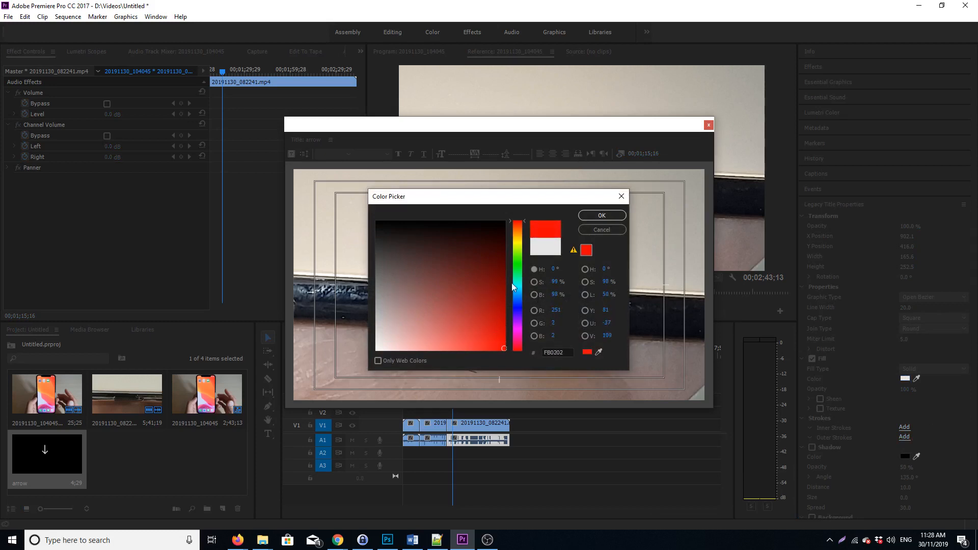
pyautogui.click(497, 306)
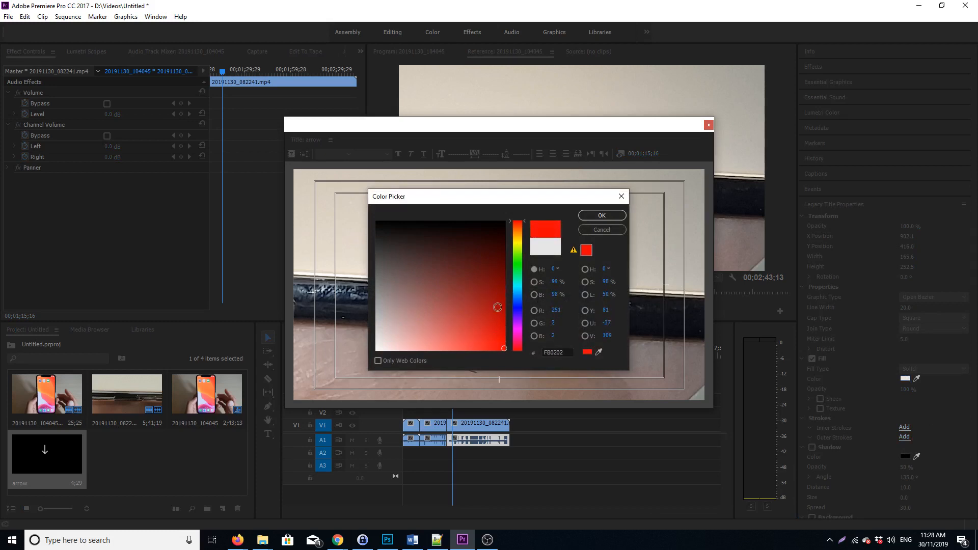
pyautogui.moveTo(498, 306); pyautogui.dragTo(505, 323)
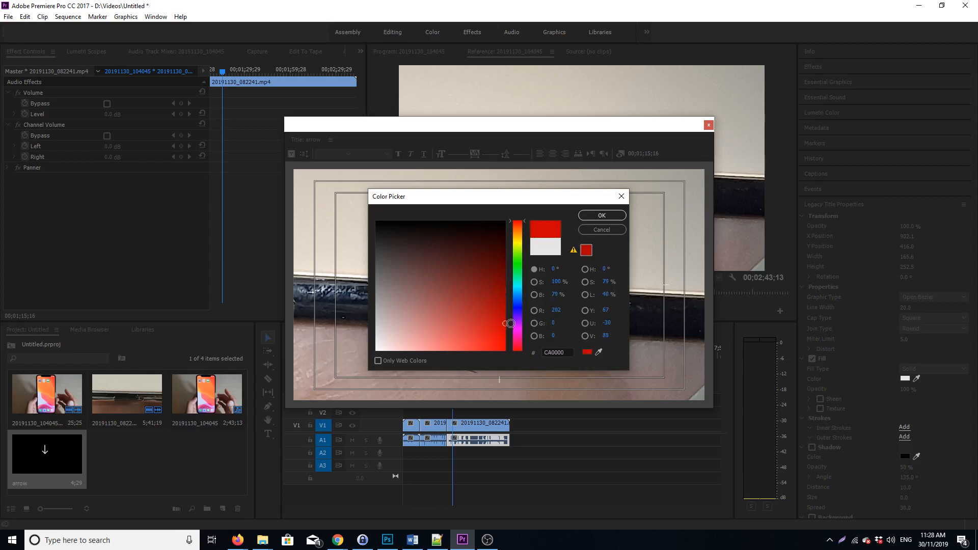
pyautogui.click(601, 215)
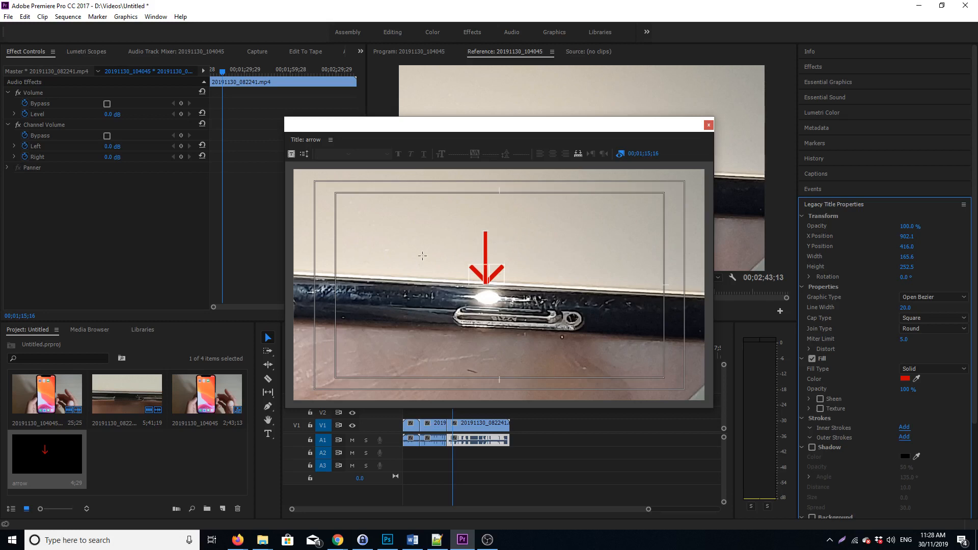
# Select the arrow and drag it down so its tip rests on the port slot
pyautogui.click(485, 268)
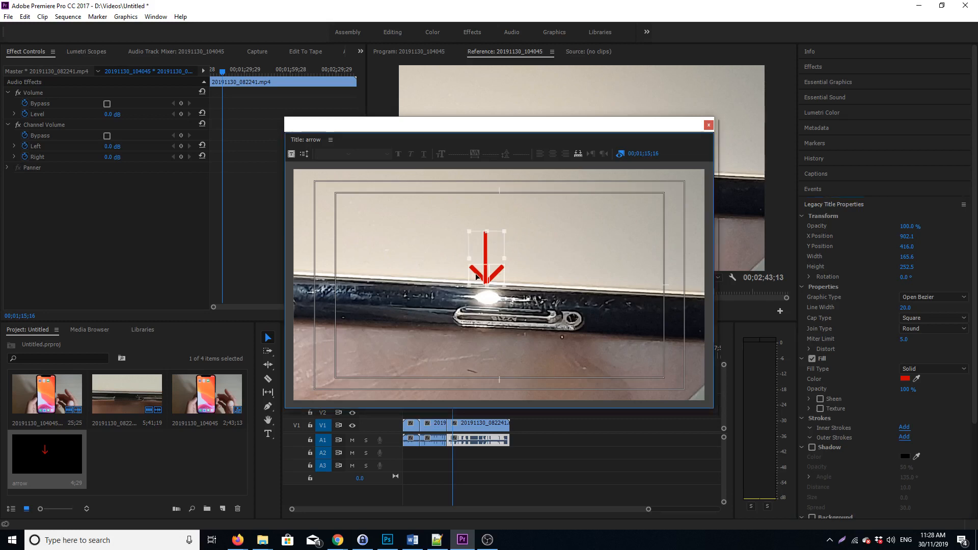
pyautogui.moveTo(485, 255); pyautogui.dragTo(493, 261)
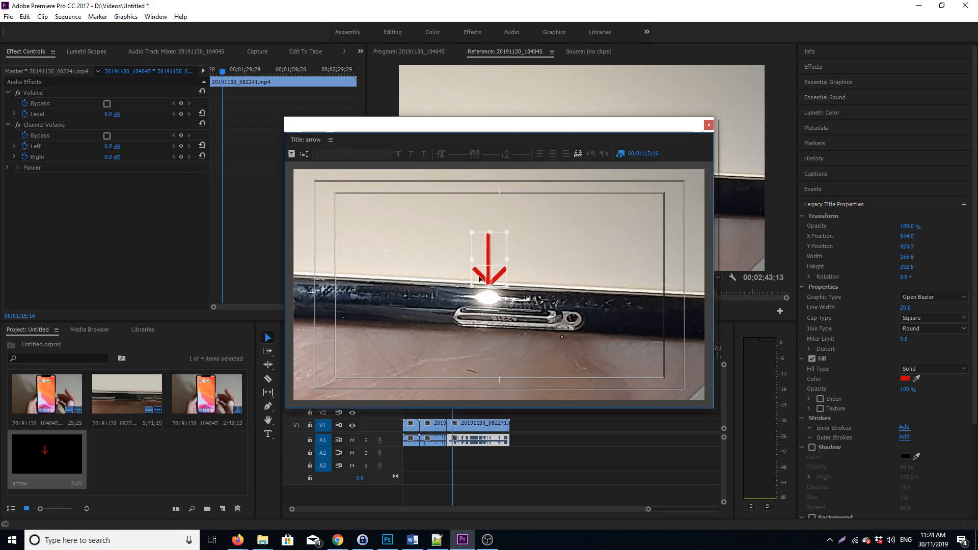
pyautogui.moveTo(488, 262); pyautogui.dragTo(488, 253)
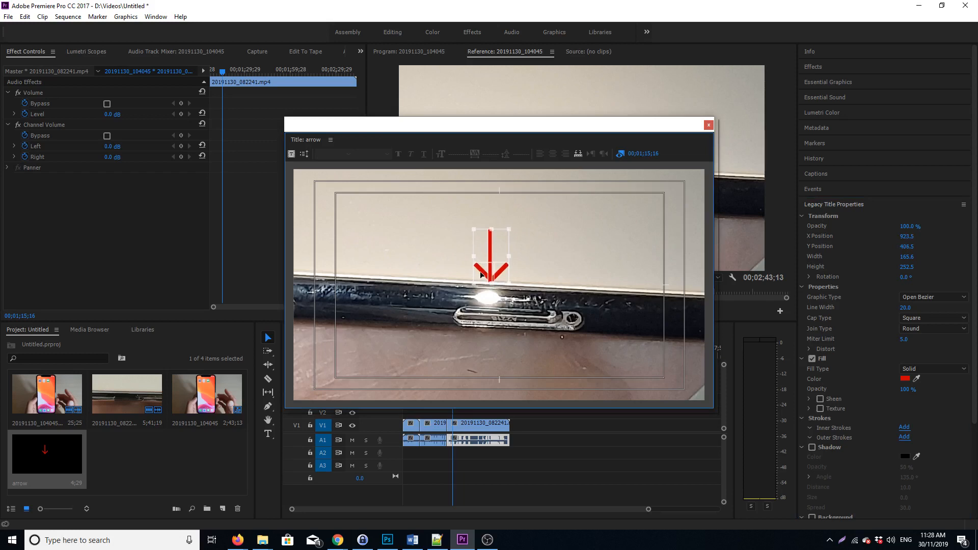
pyautogui.moveTo(490, 255); pyautogui.dragTo(490, 288)
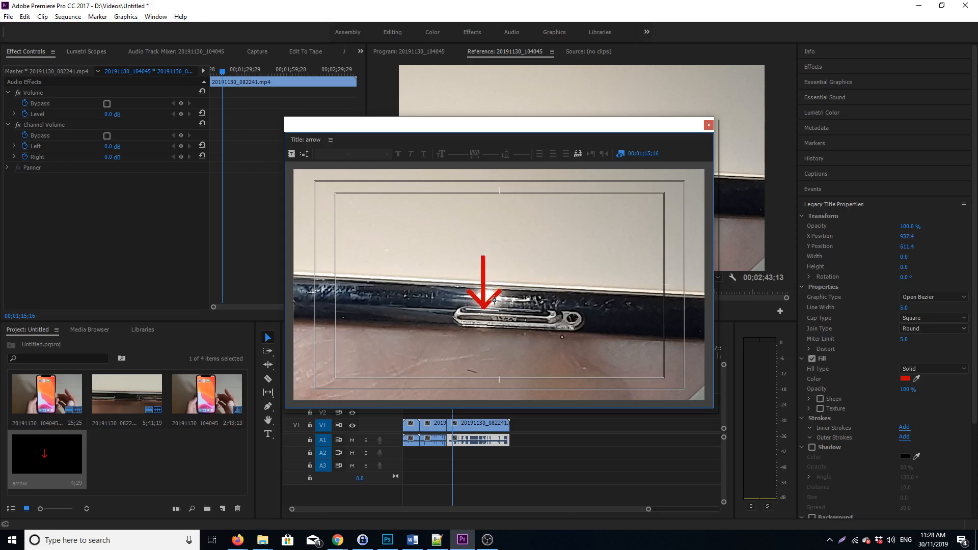
pyautogui.moveTo(493, 299); pyautogui.dragTo(518, 273)
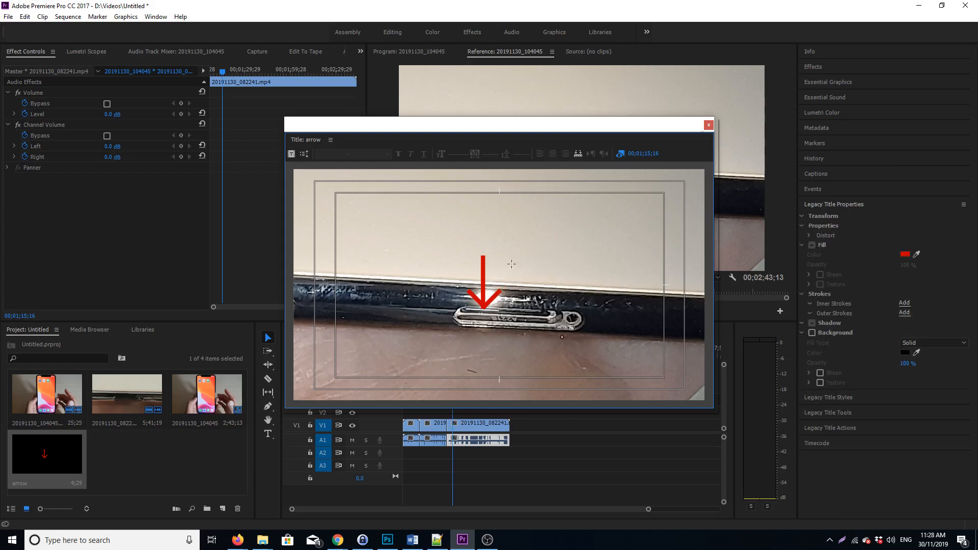
pyautogui.moveTo(532, 270)
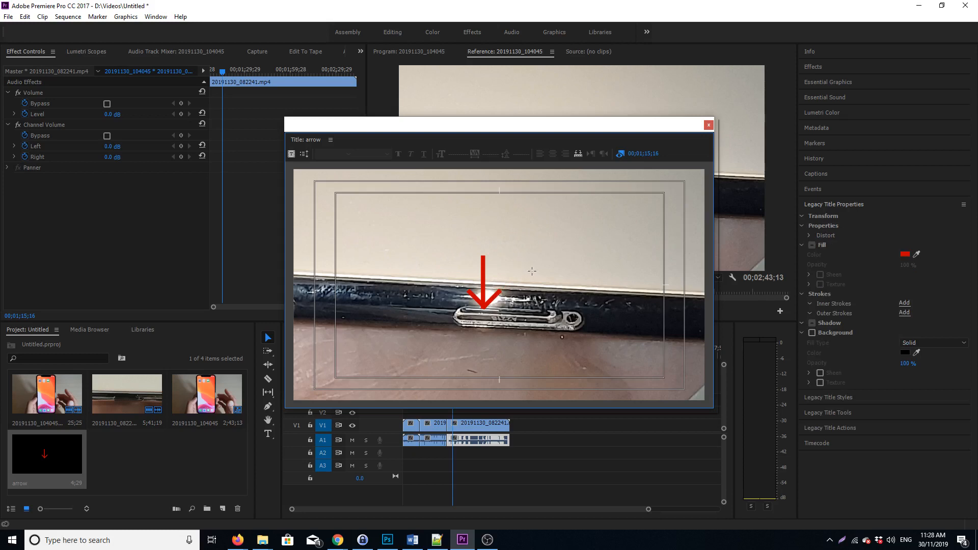
pyautogui.moveTo(477, 306)
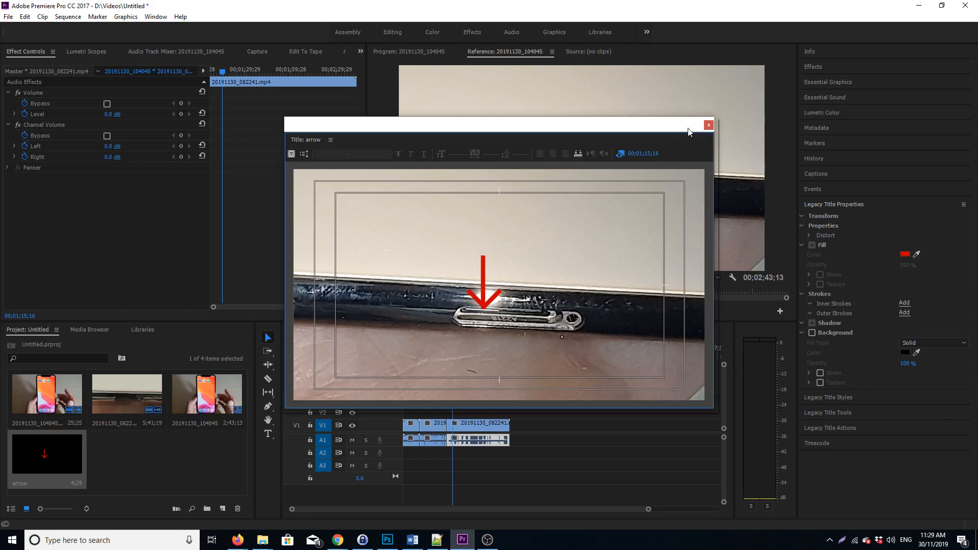
# Close the Legacy Title window to see the red arrow over the port in the Program Monitor
pyautogui.click(708, 124)
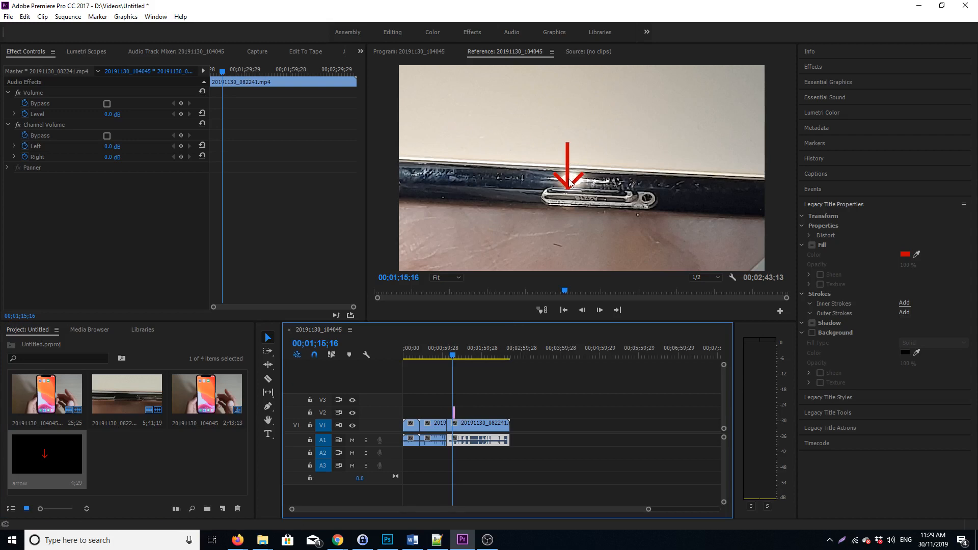
pyautogui.moveTo(568, 141)
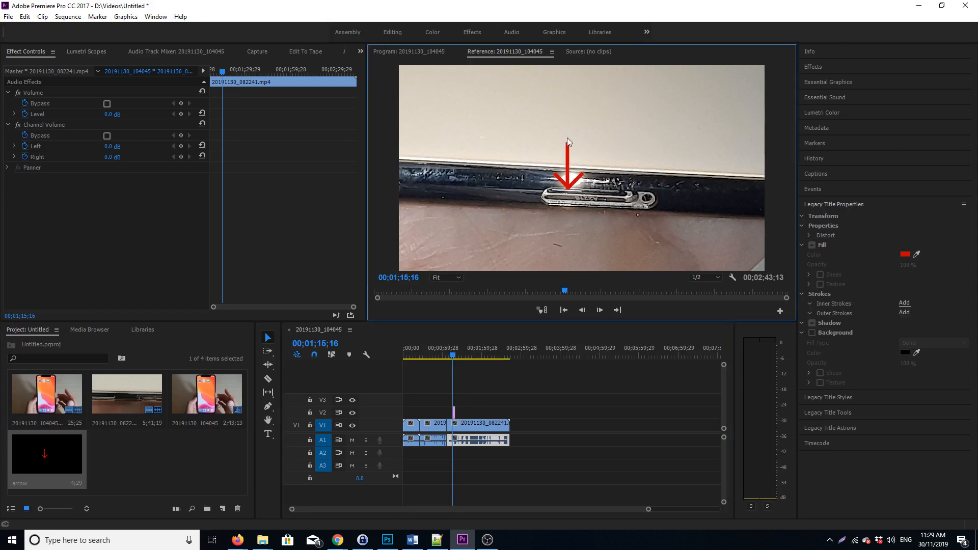
pyautogui.moveTo(570, 179)
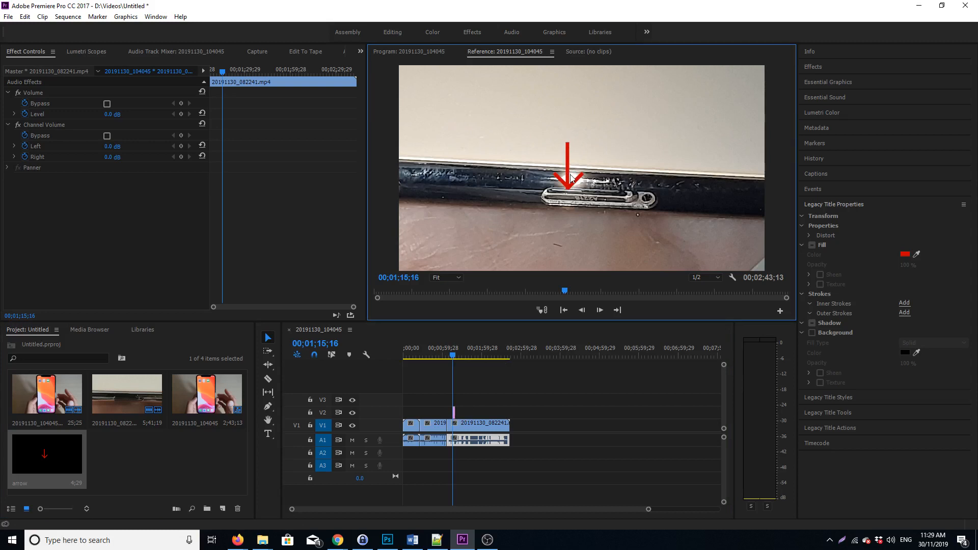
pyautogui.moveTo(552, 247)
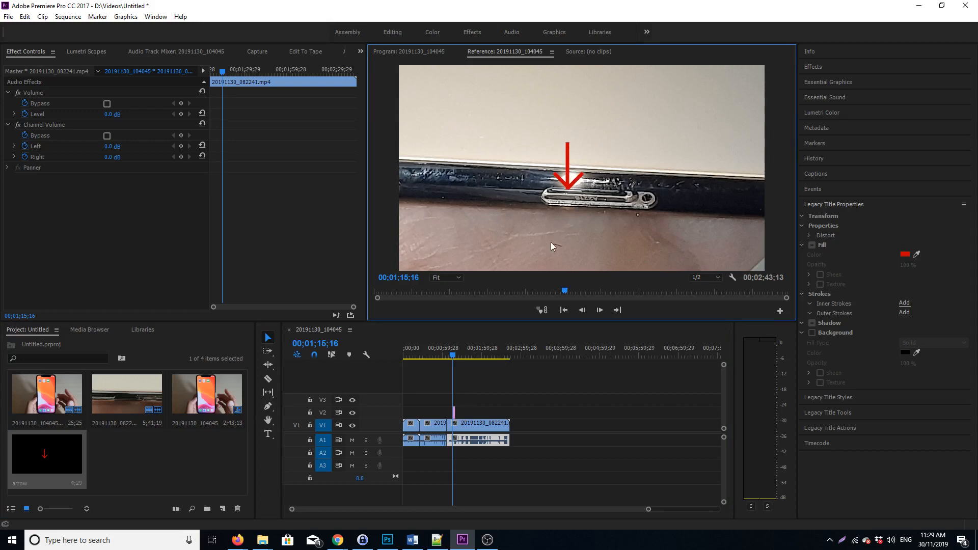
pyautogui.moveTo(573, 173)
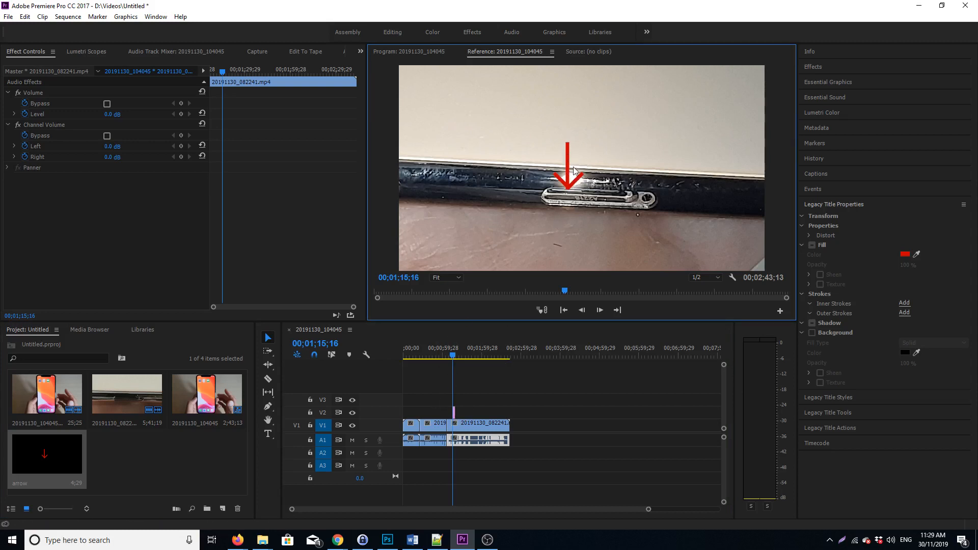
pyautogui.moveTo(574, 172)
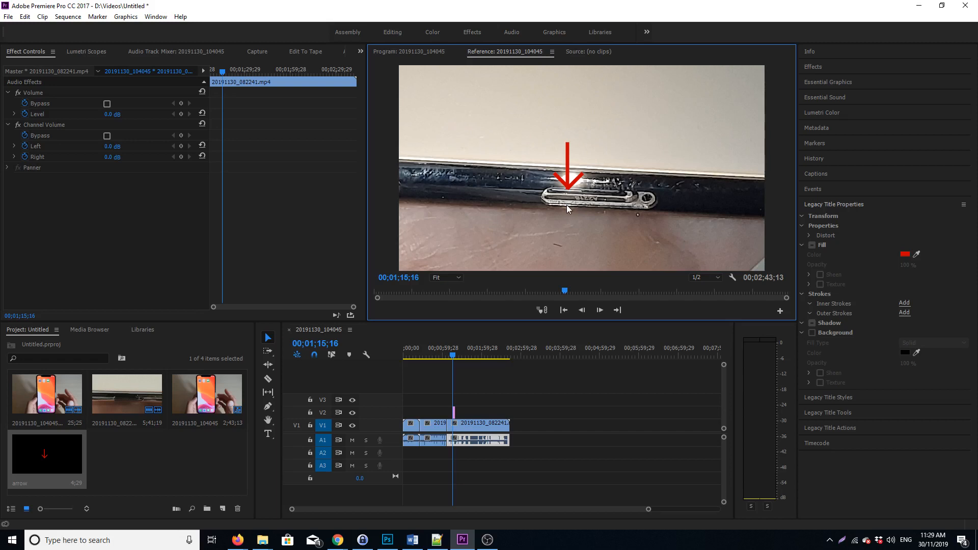
pyautogui.moveTo(551, 231)
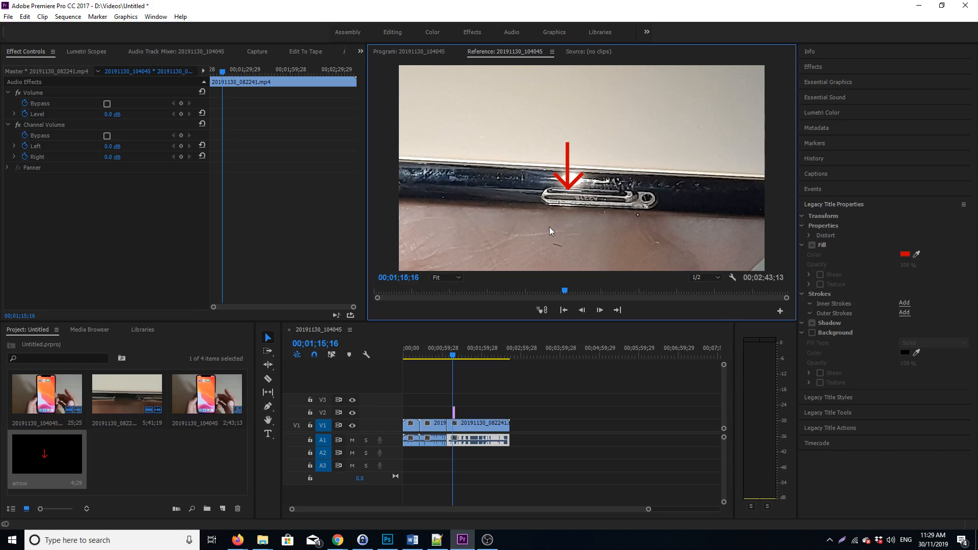